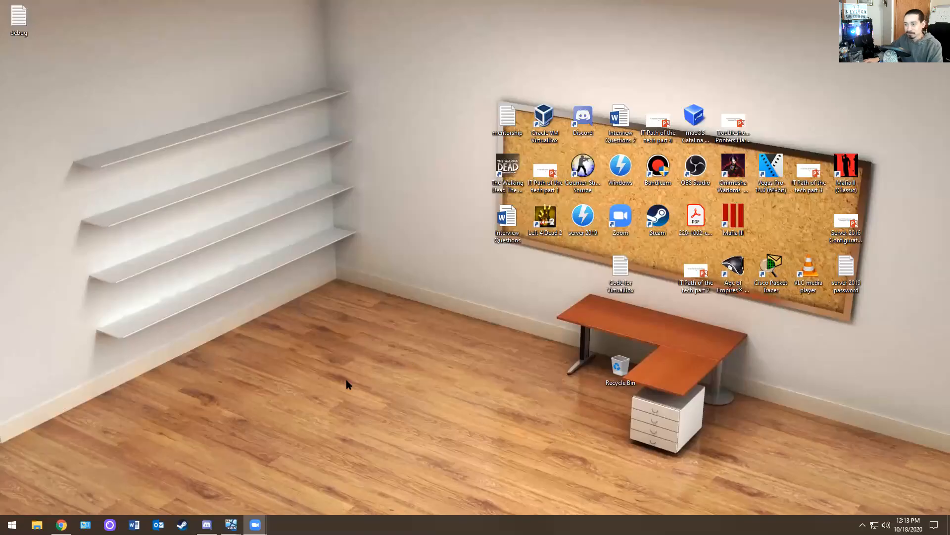
- Bring Chrome forward to show the Tickets – New & My Open Tickets list
left_click(60, 525)
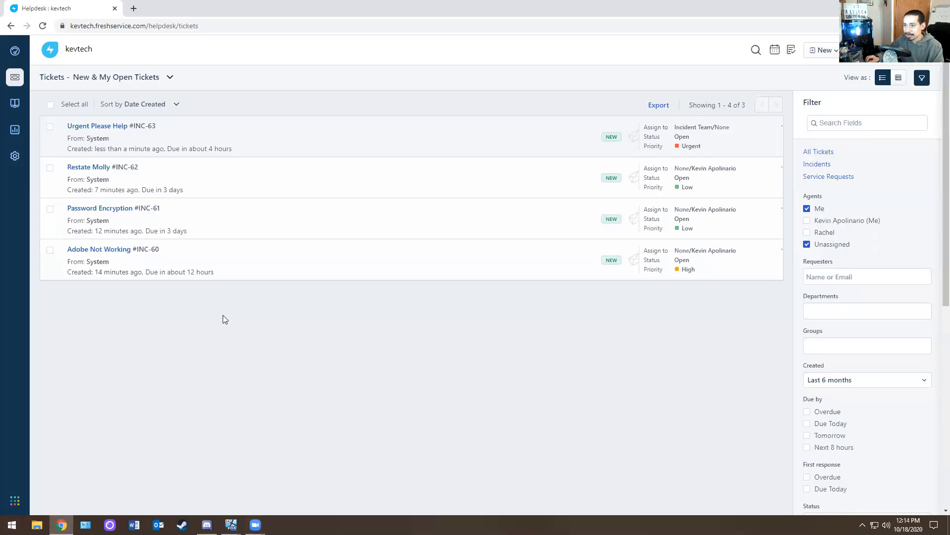
mouse_move(142, 265)
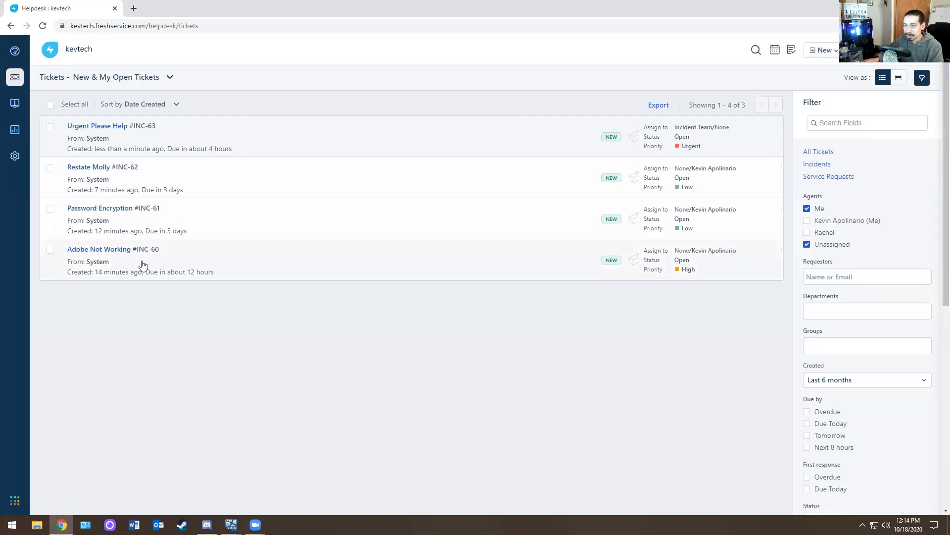
mouse_move(98, 139)
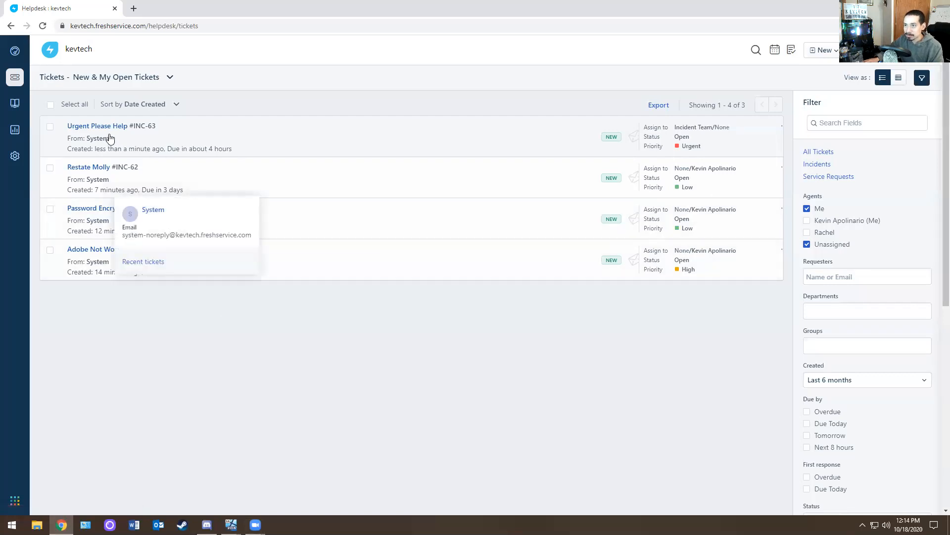
- Open ticket INC-63 'Urgent Please Help' about the deleted helpdesk account
left_click(97, 126)
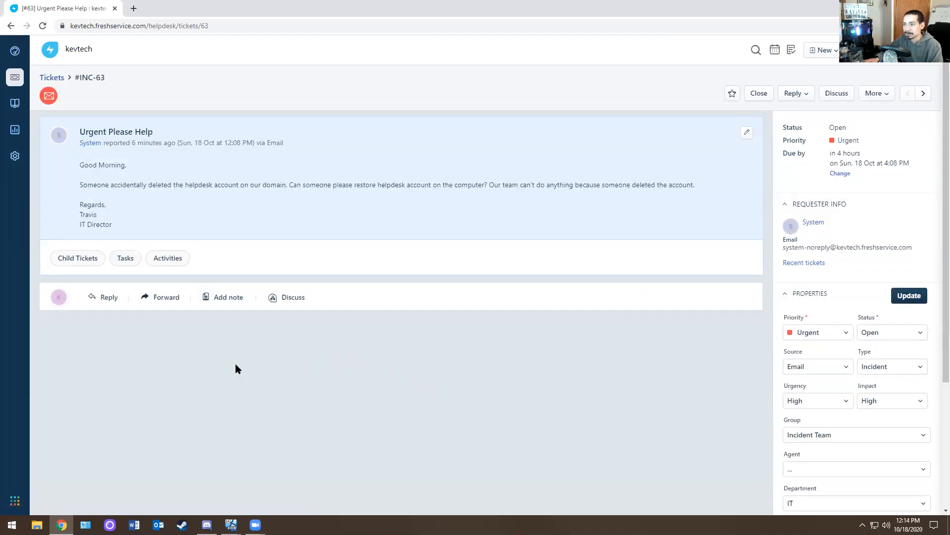
mouse_move(94, 192)
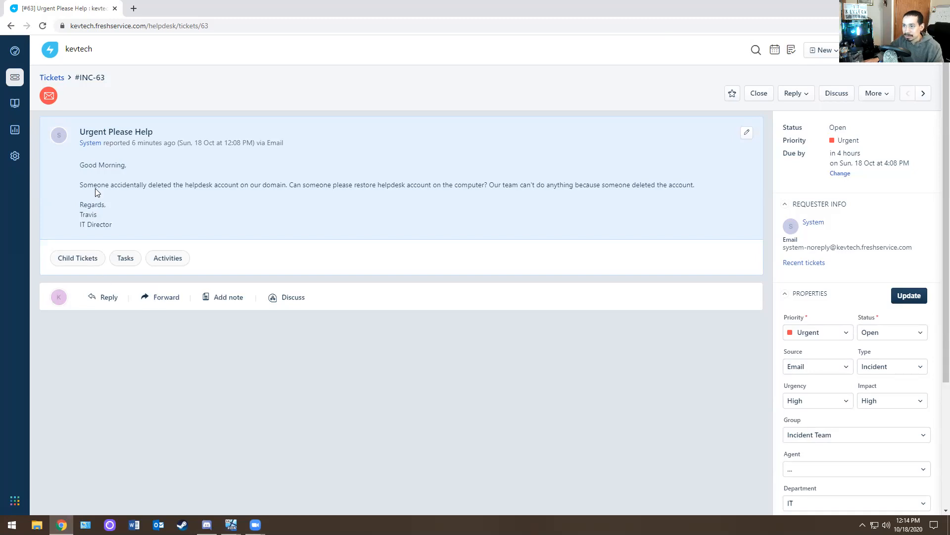
mouse_move(101, 196)
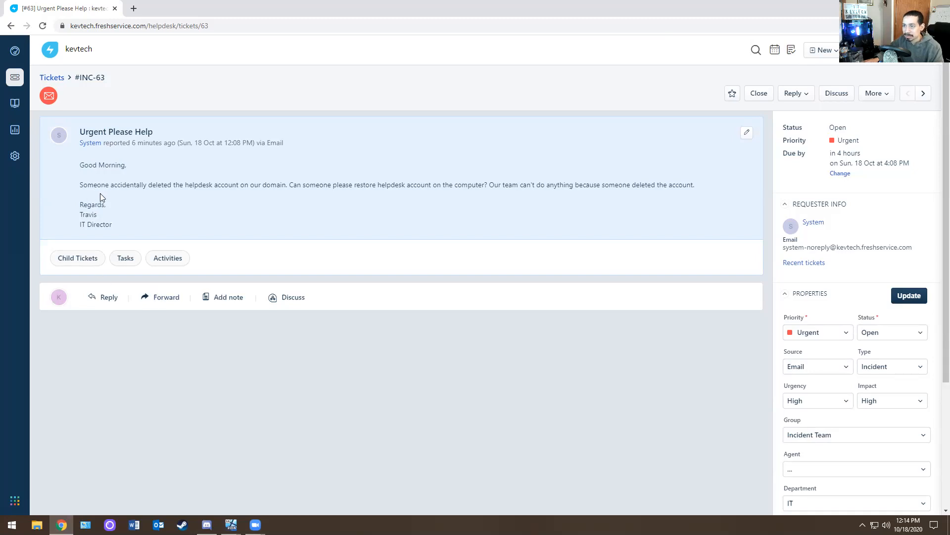
mouse_move(255, 193)
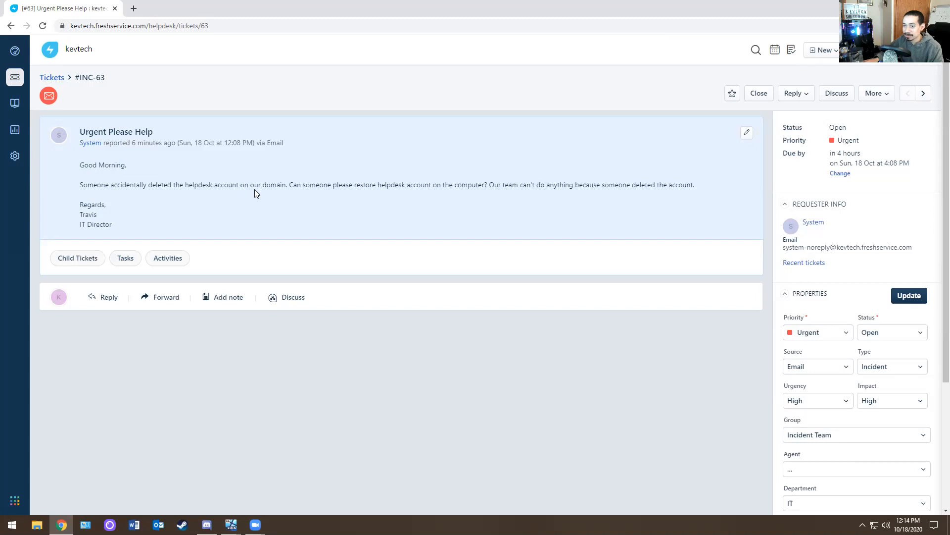
mouse_move(224, 195)
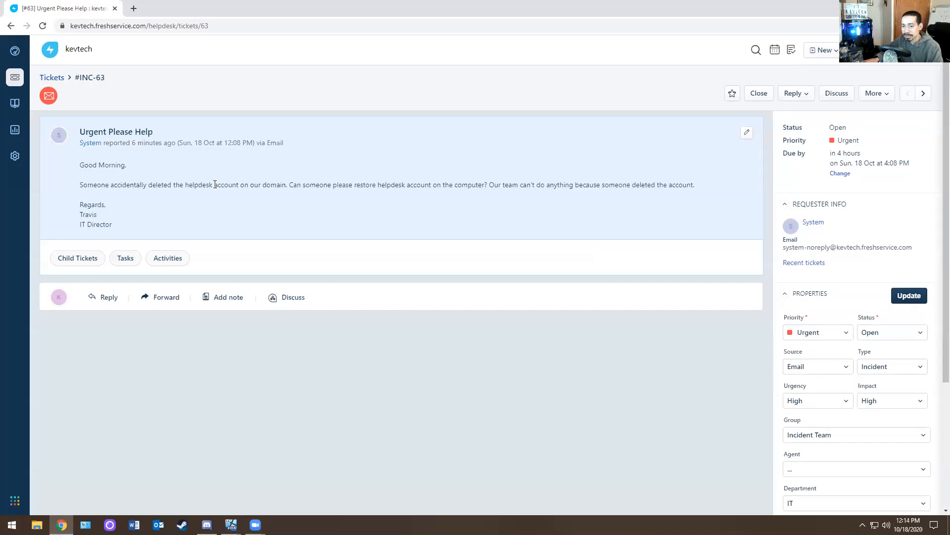
mouse_move(100, 260)
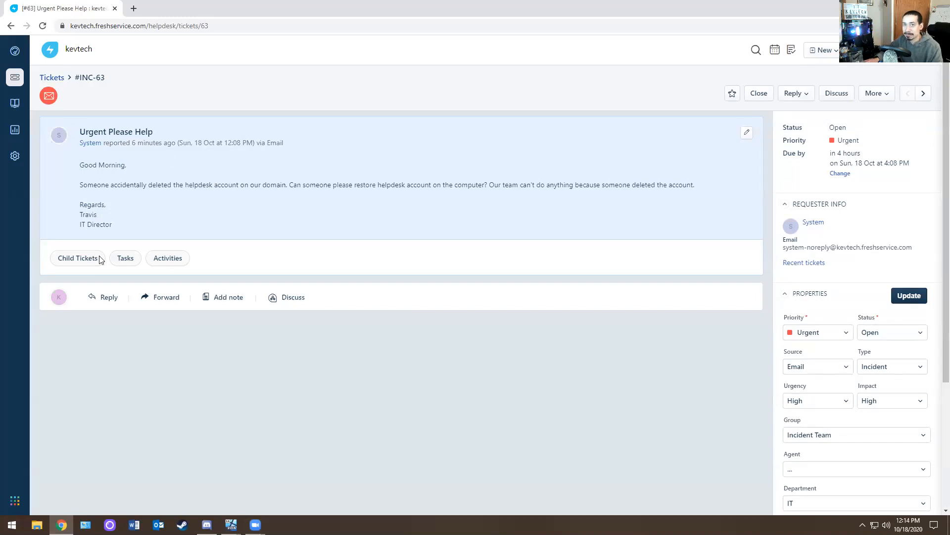